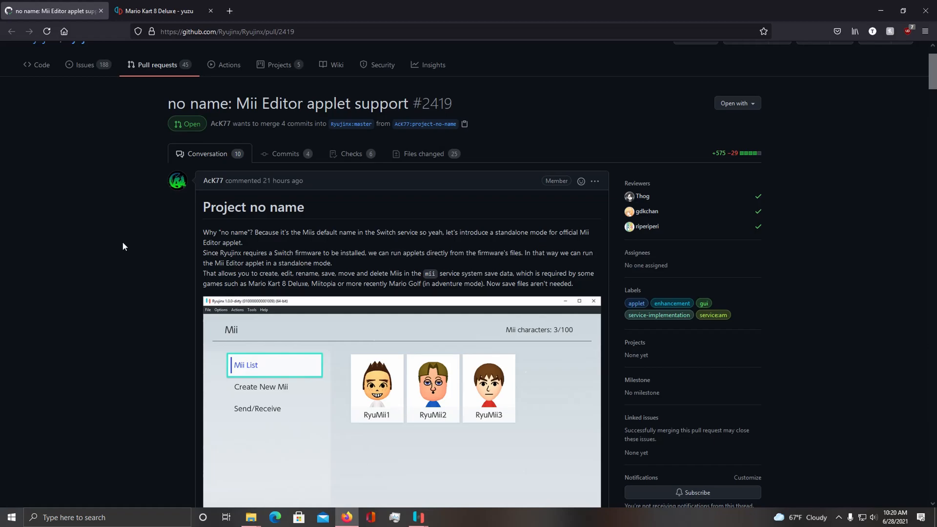
pyautogui.moveTo(269, 211)
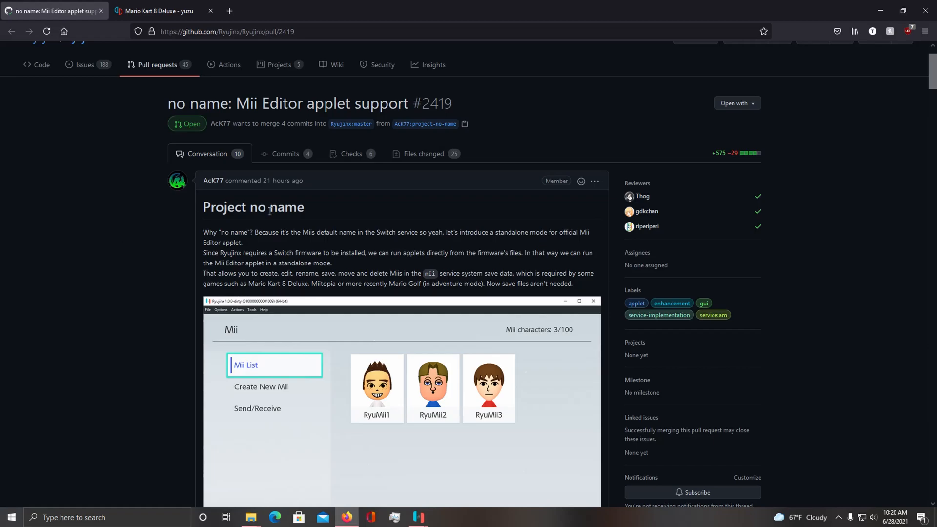
pyautogui.moveTo(258, 111)
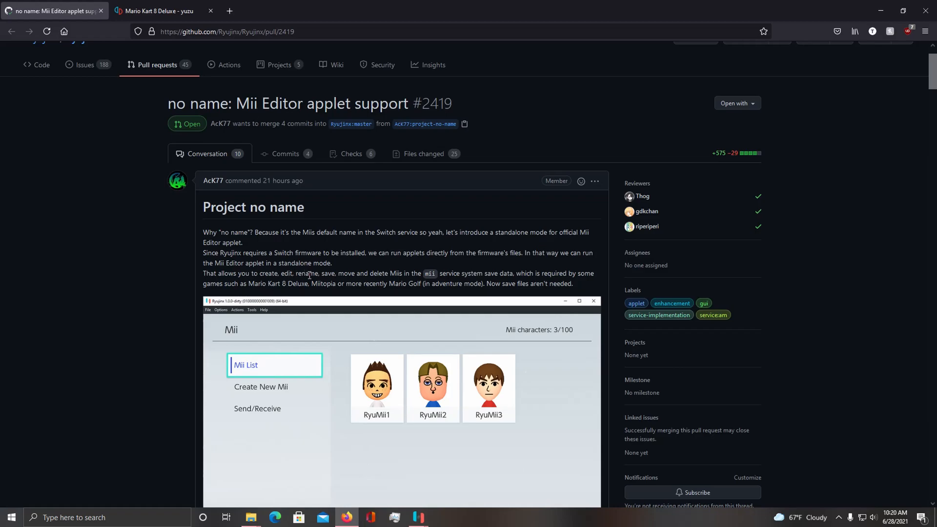
pyautogui.moveTo(409, 272)
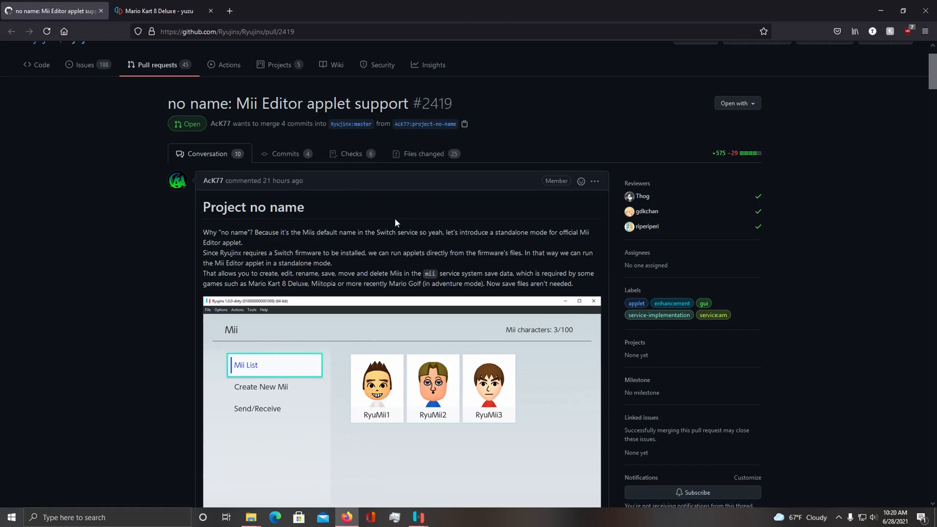
# Step: Stop emulation of Mario Kart 8 Deluxe from the Select a Mii screen via the Actions menu
pyautogui.scroll(-3)
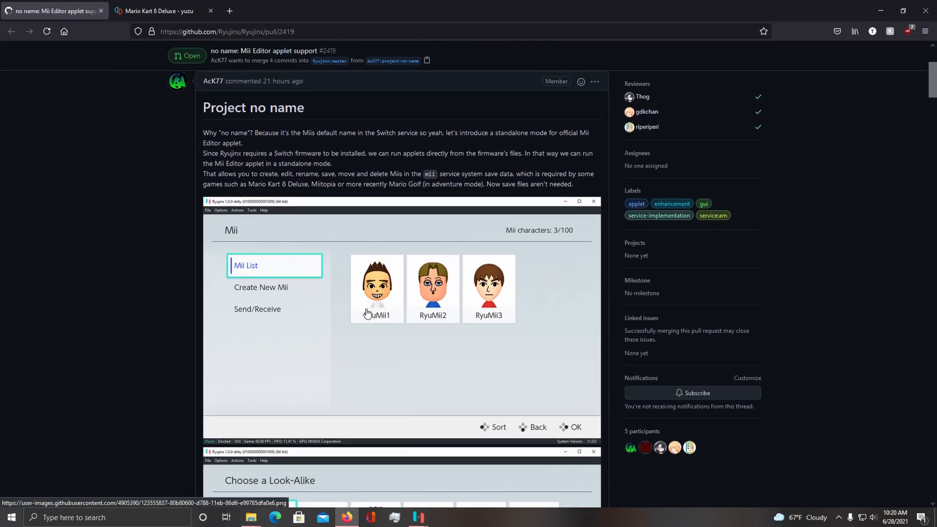
pyautogui.scroll(-3)
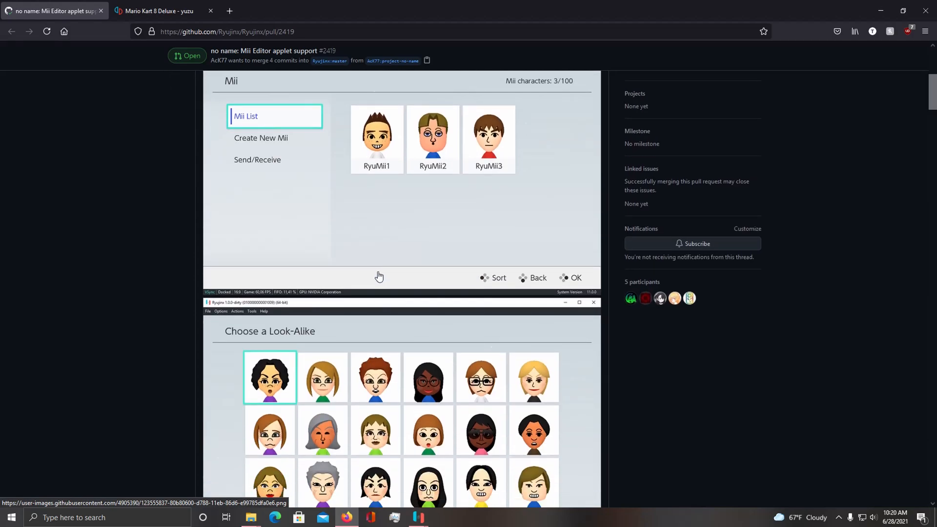
pyautogui.scroll(-3)
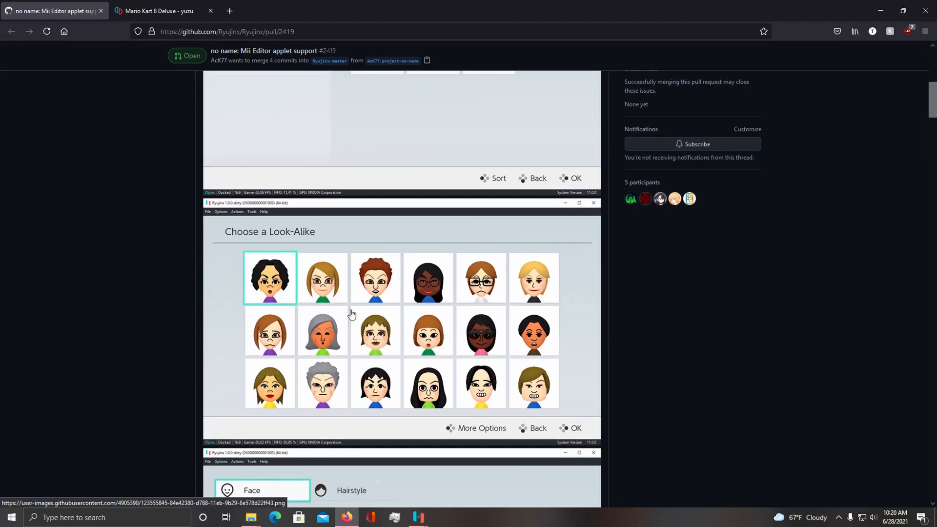
pyautogui.moveTo(371, 313)
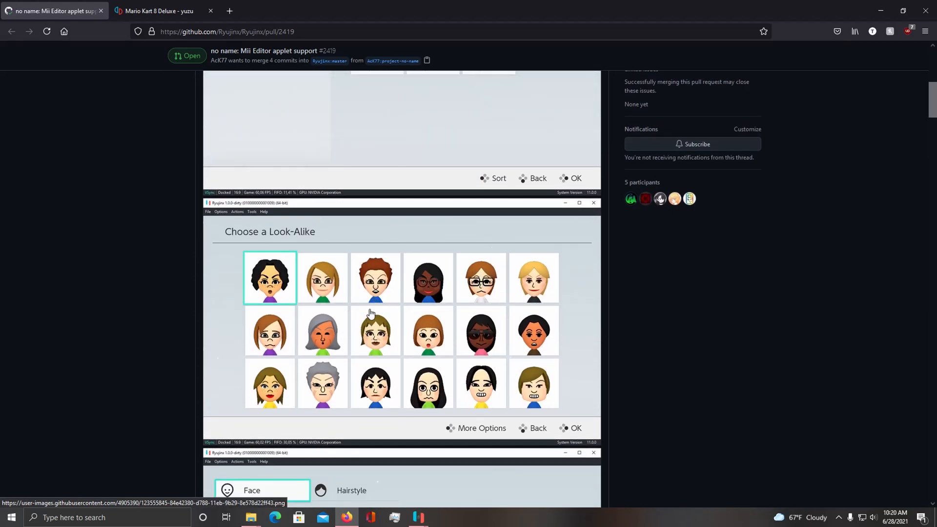
pyautogui.moveTo(420, 267)
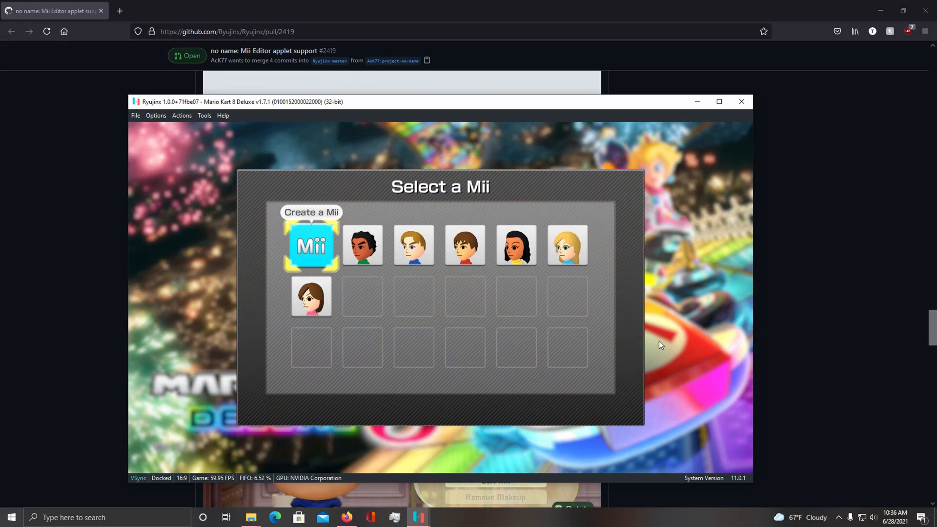
pyautogui.click(464, 244)
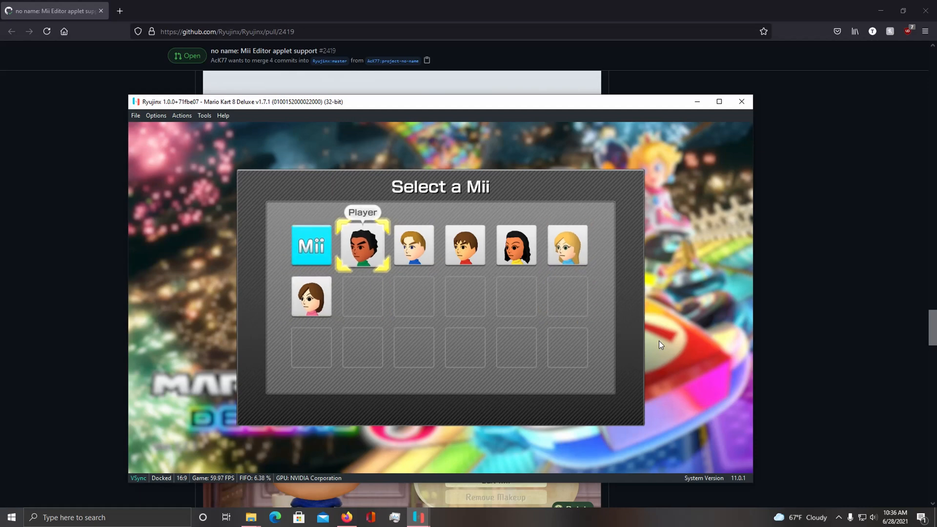
pyautogui.click(155, 115)
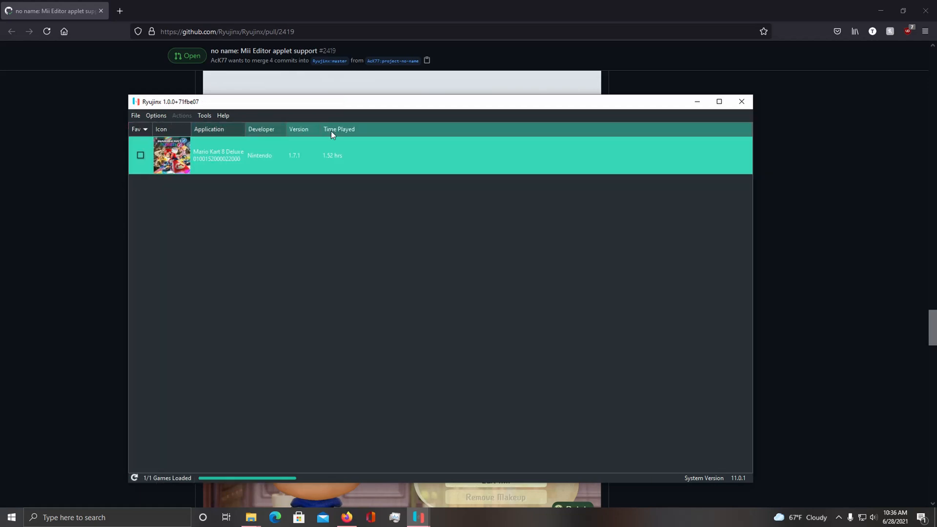
# Step: Bring up the File menu over the game list to reach Load Applet
pyautogui.click(135, 115)
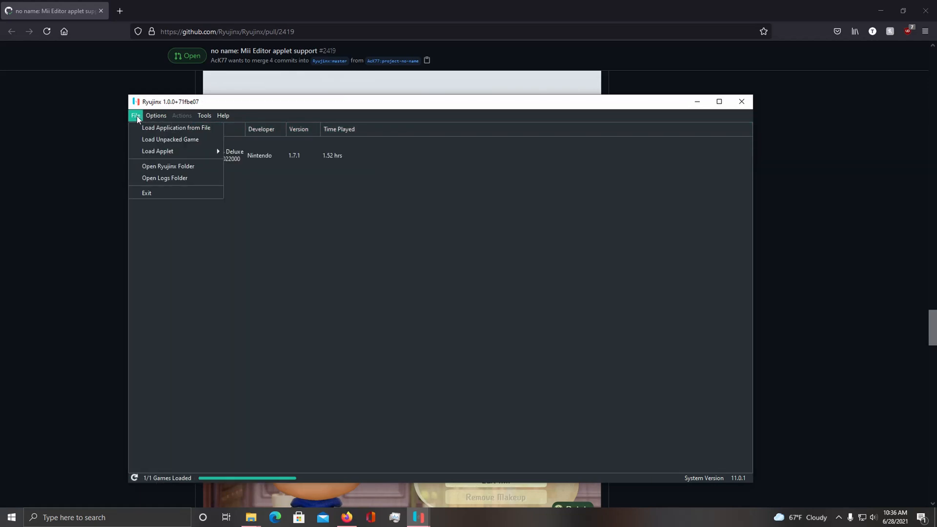
pyautogui.moveTo(247, 150)
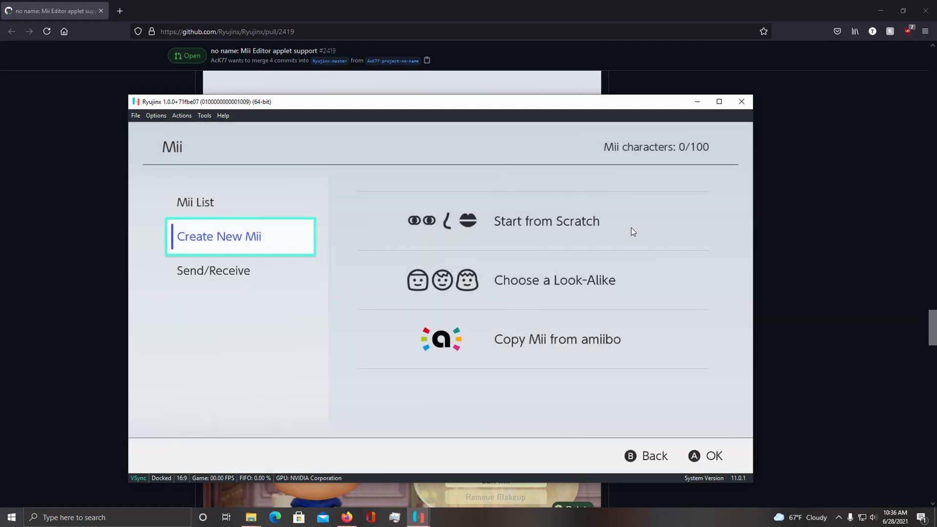
pyautogui.moveTo(490, 322)
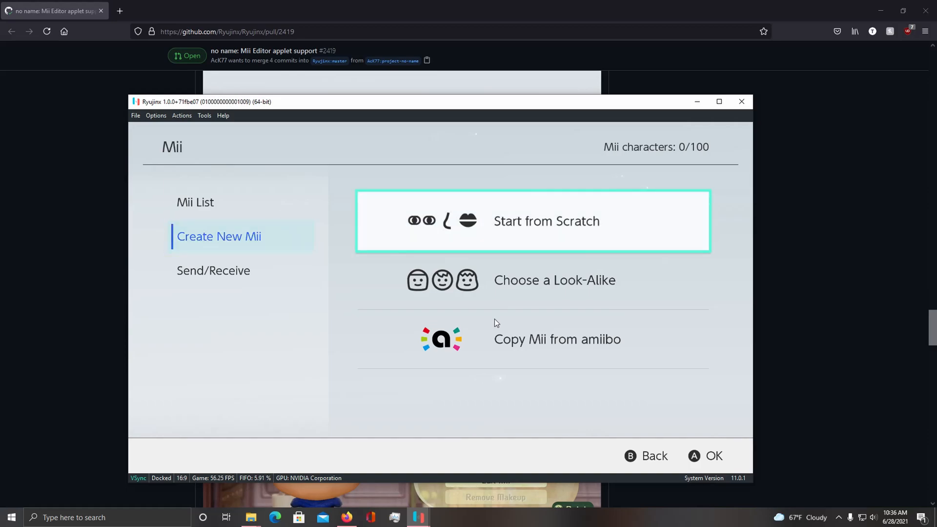
# Step: Start a Mii from scratch, pick a balding hairstyle and a wide rounded nose, and return to the feature list
pyautogui.click(532, 221)
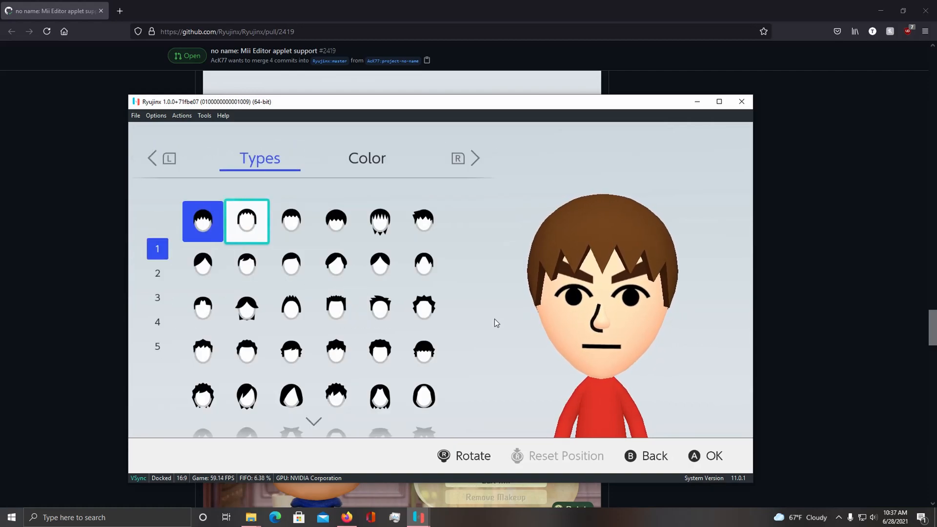
pyautogui.click(336, 352)
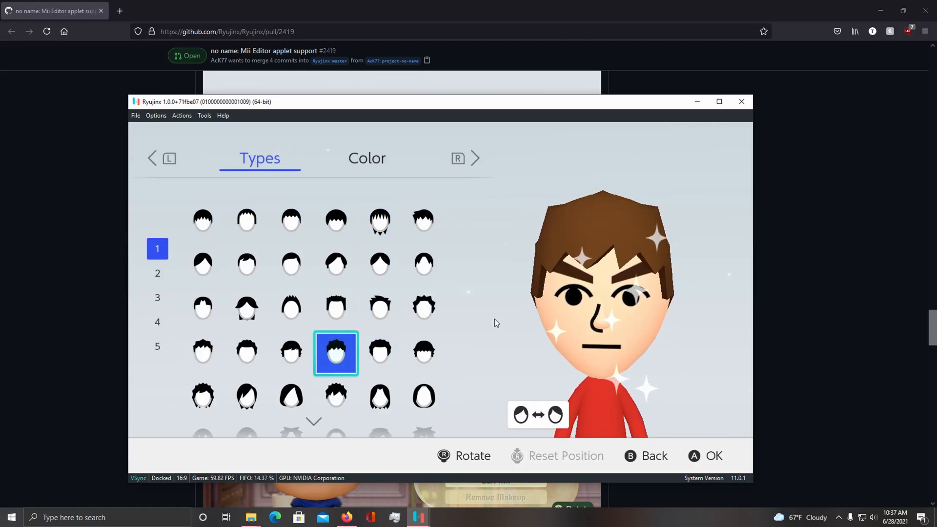
pyautogui.click(423, 352)
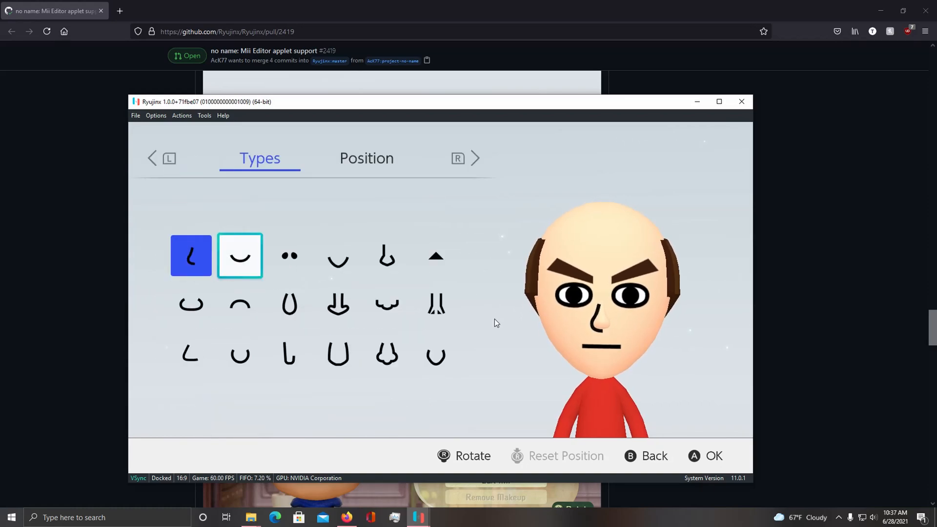
pyautogui.click(435, 354)
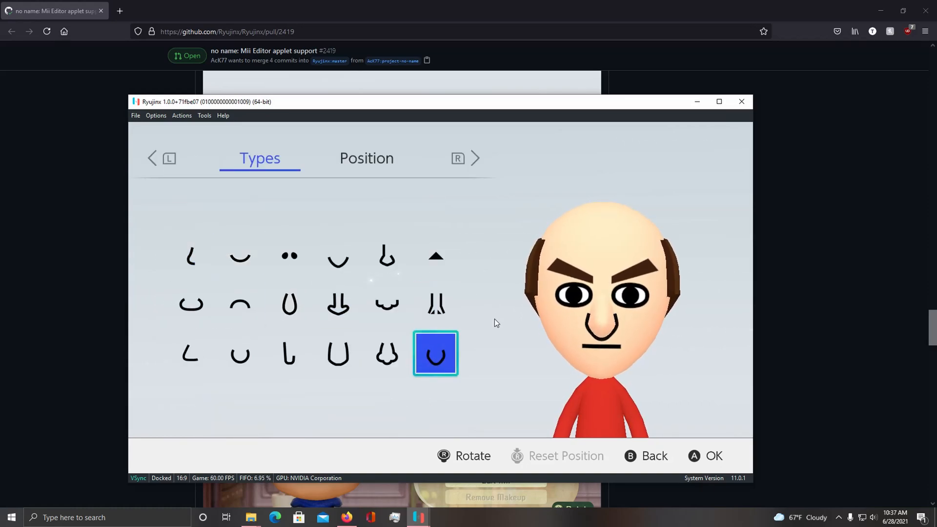
pyautogui.click(645, 456)
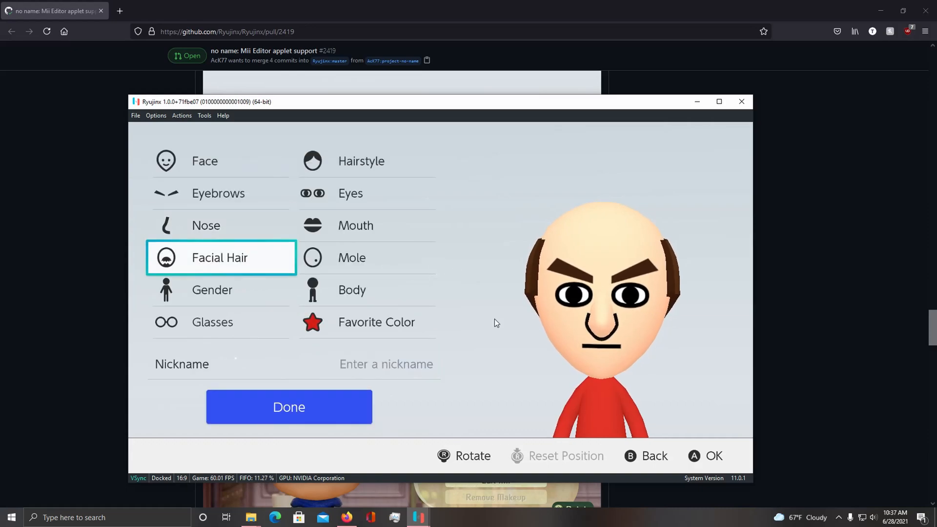
# Step: Add facial hair, accept the body proportions, nickname the Mii 'TiggyDee' and save it
pyautogui.click(220, 257)
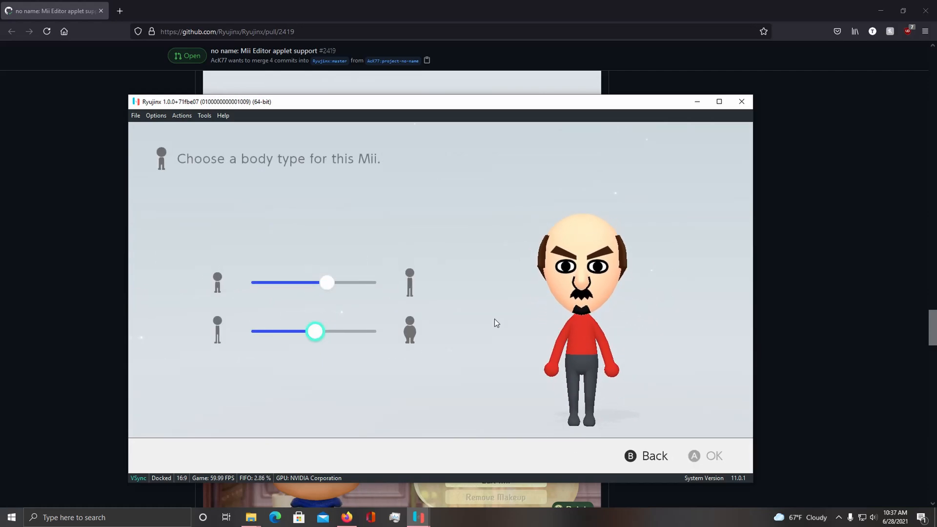
pyautogui.click(704, 456)
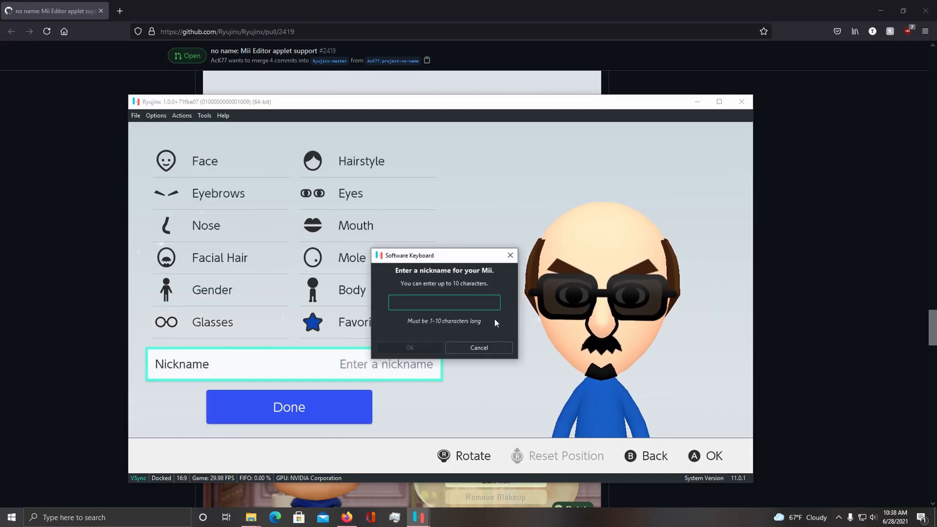
pyautogui.write('TiggyDee')
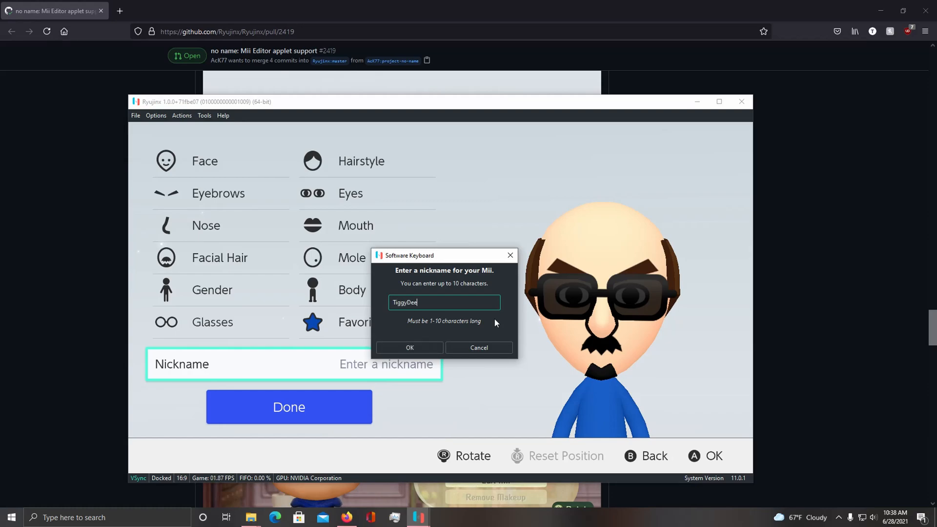
pyautogui.click(409, 348)
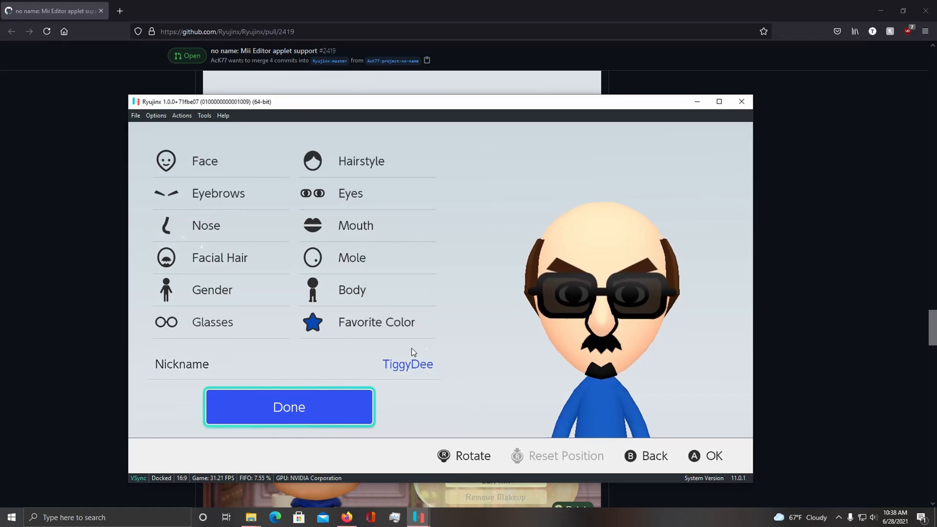
pyautogui.click(289, 407)
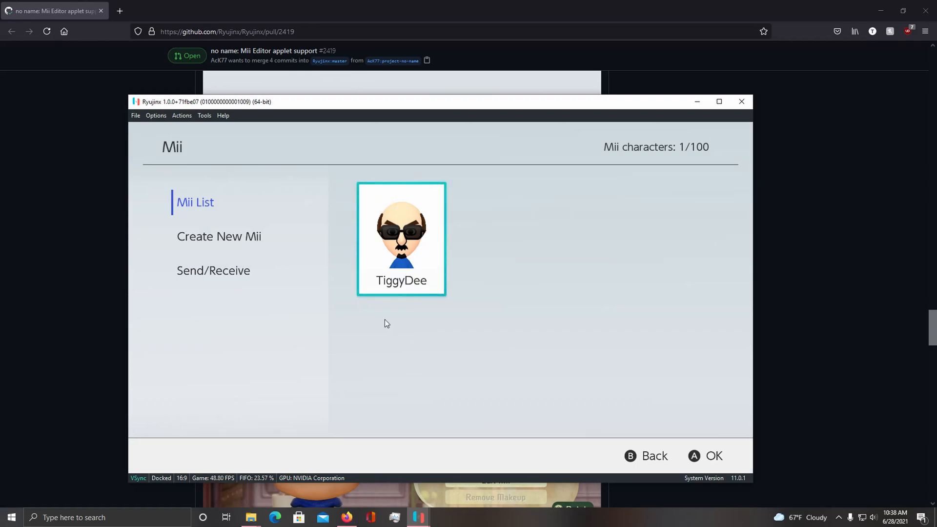
# Step: Stop the Mii Editor applet via Actions > Stop Emulation
pyautogui.click(182, 116)
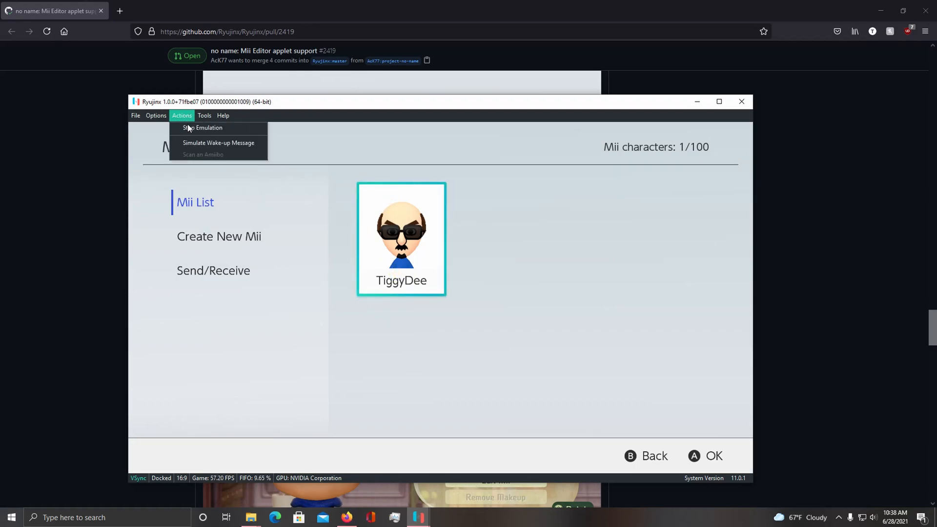
pyautogui.click(203, 127)
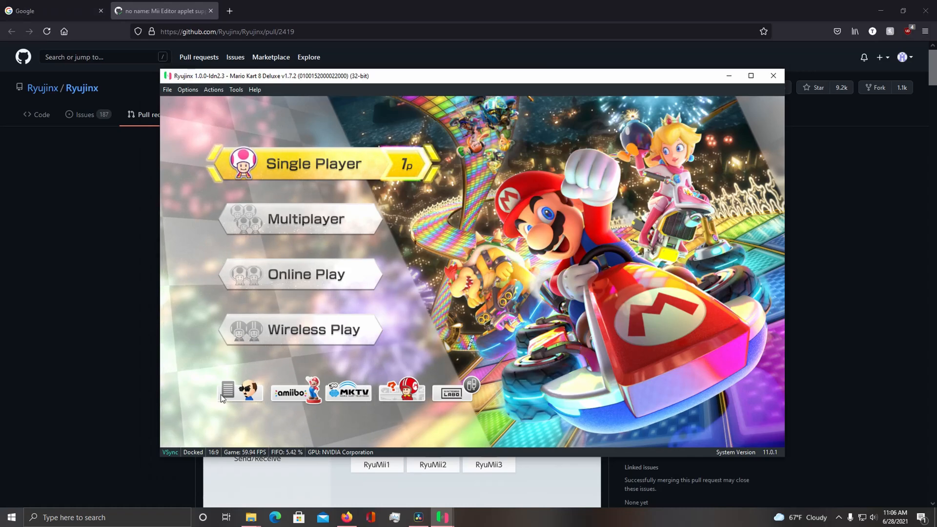
pyautogui.moveTo(444, 318)
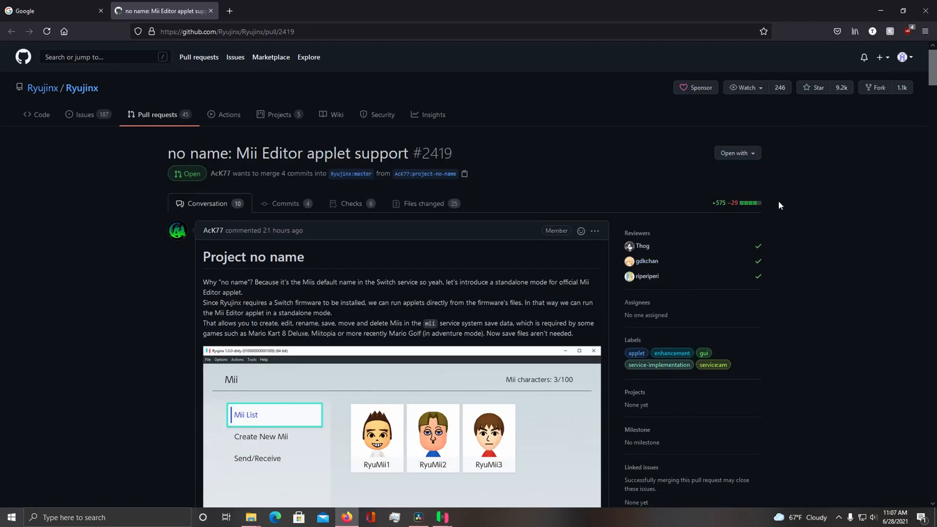
pyautogui.scroll(-3)
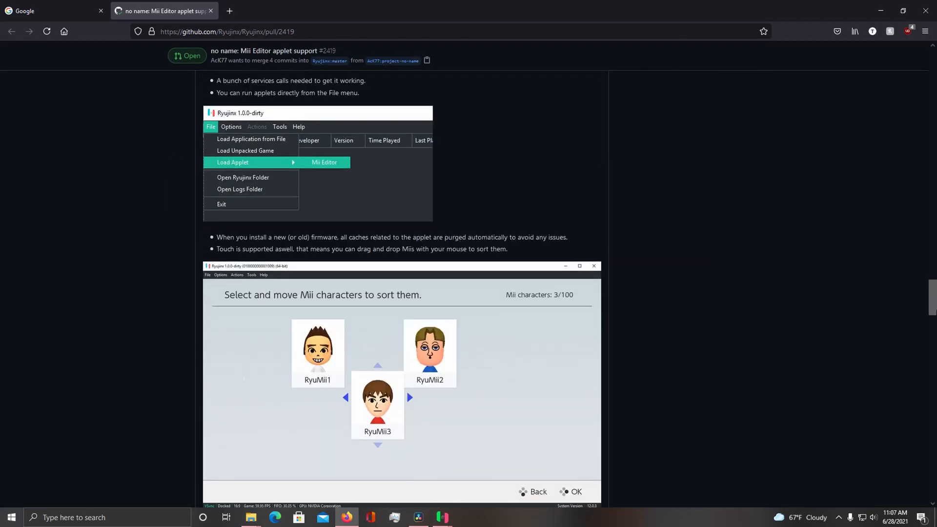
pyautogui.scroll(-3)
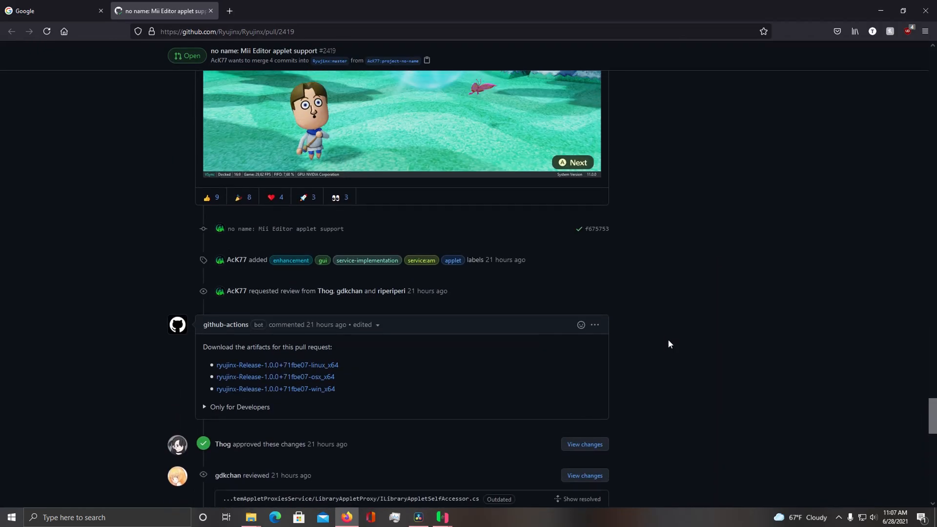